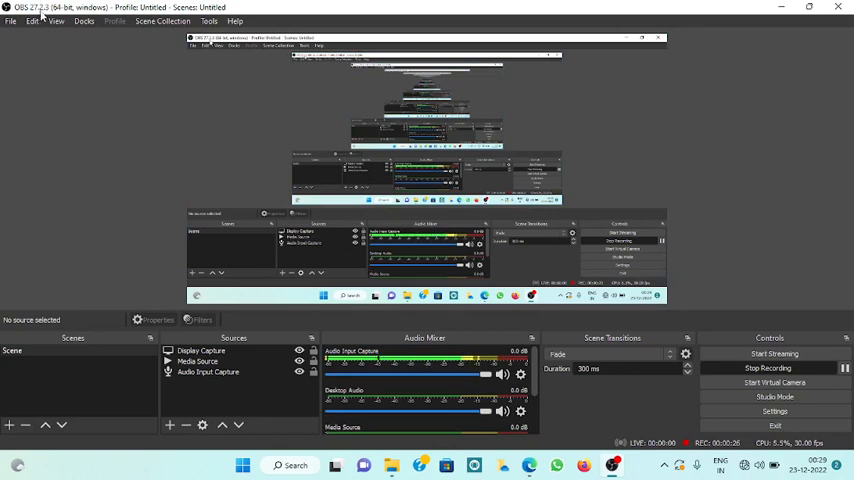
mouse_move(100, 136)
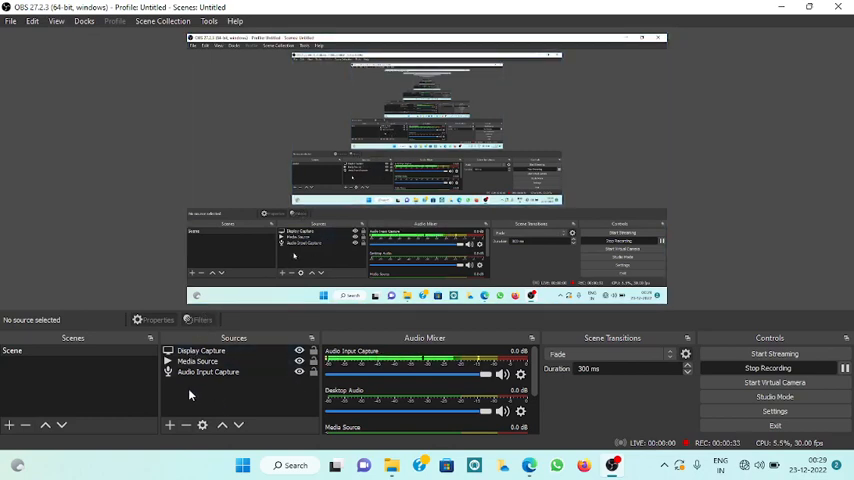
mouse_move(212, 432)
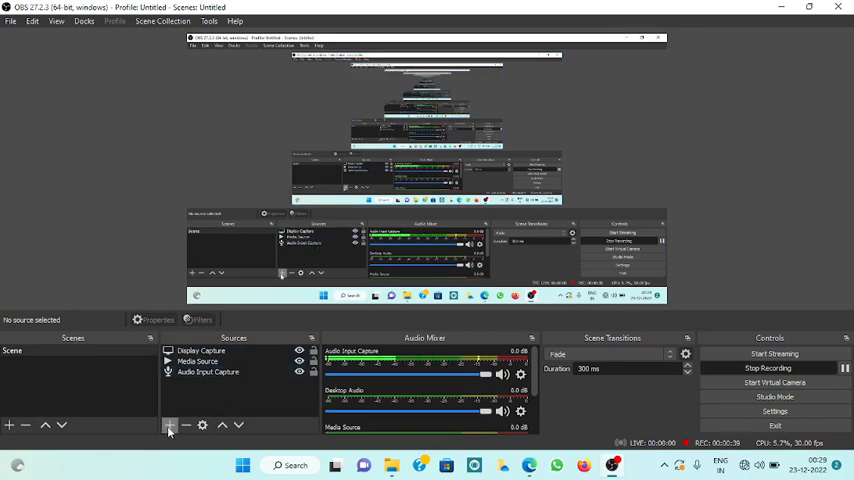
- Bring up the Add Source menu listing the source types available for the scene
left_click(168, 424)
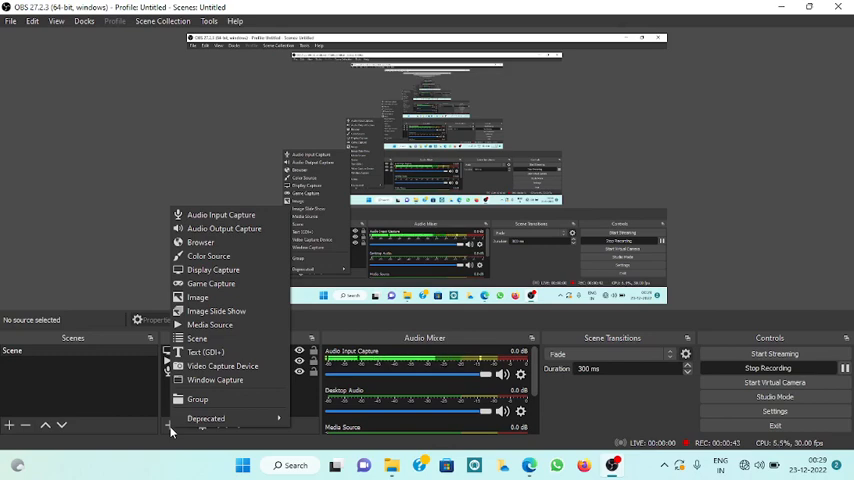
mouse_move(200, 242)
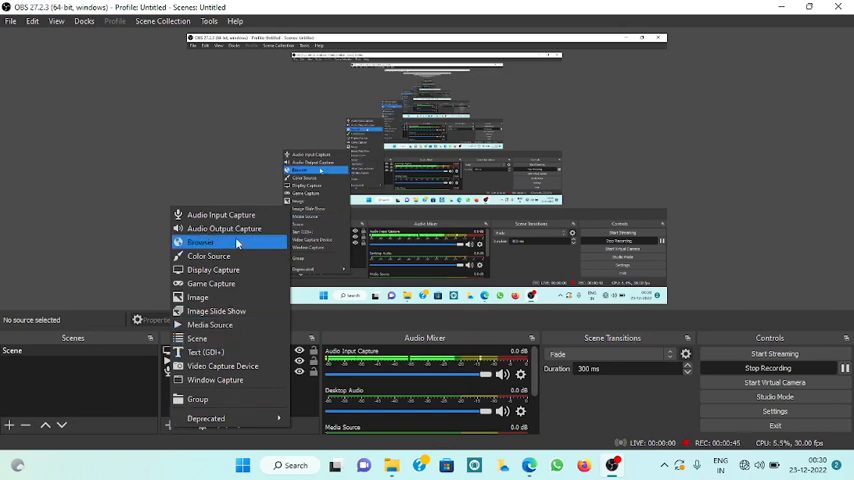
mouse_move(228, 324)
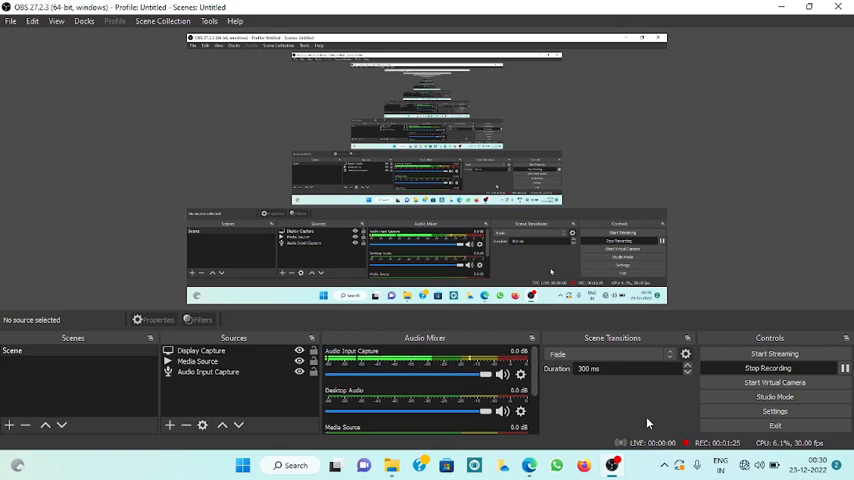
mouse_move(540, 476)
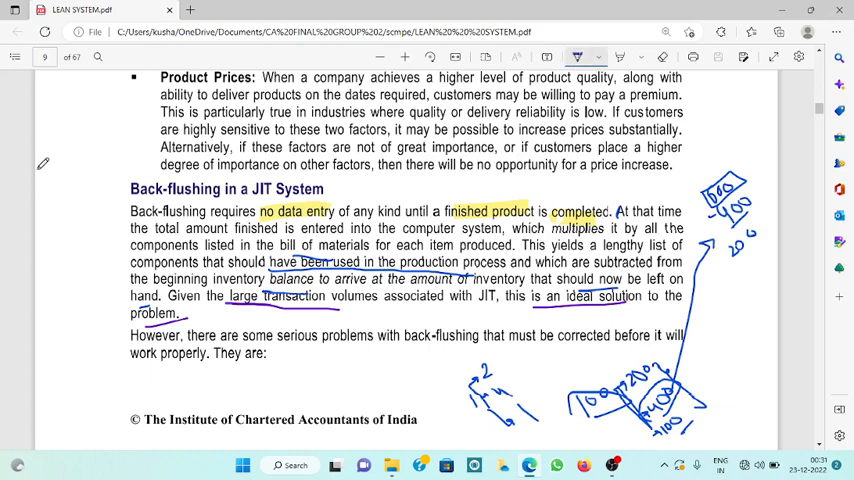
mouse_move(68, 204)
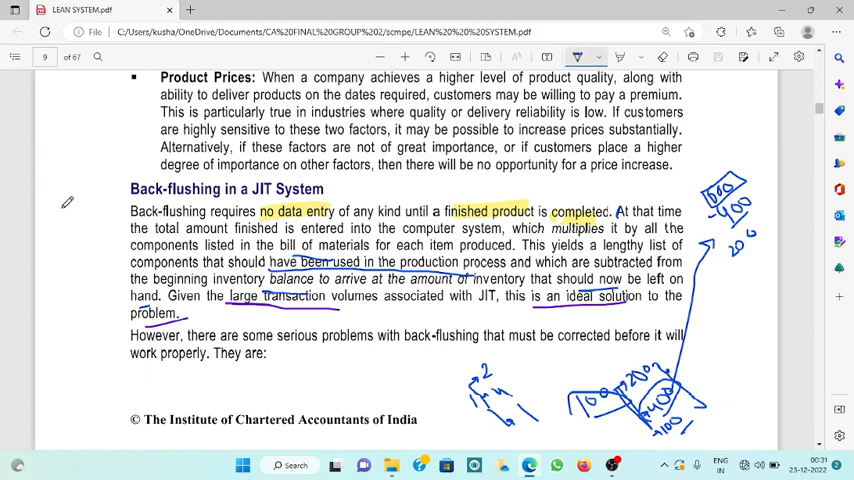